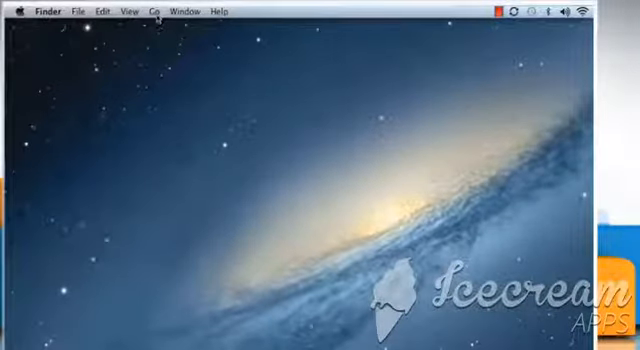
Launch Mail from the Finder Applications folder.
{"action": "left_click", "coordinate": [152, 10]}
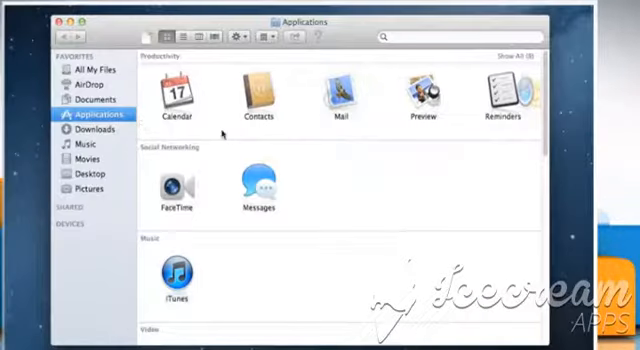
{"action": "double_click", "coordinate": [332, 94]}
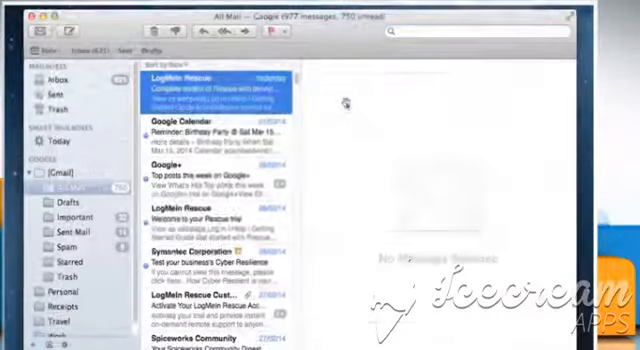
{"action": "left_click", "coordinate": [216, 84]}
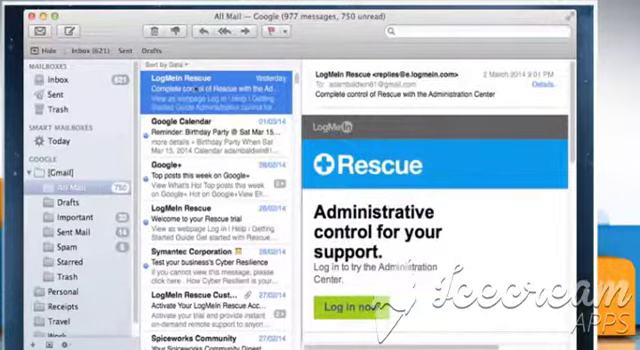
Bring up Mail > Preferences showing the Accounts settings for the Google IMAP account.
{"action": "left_click", "coordinate": [16, 12]}
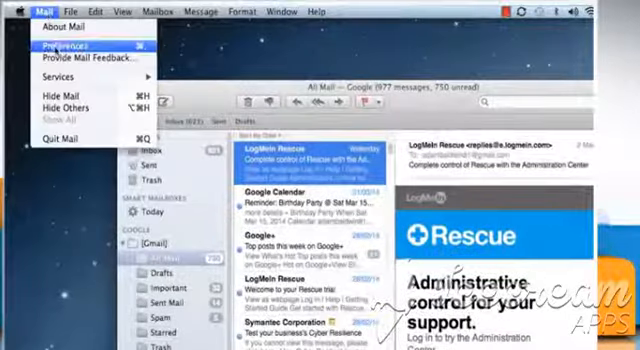
{"action": "left_click", "coordinate": [62, 46]}
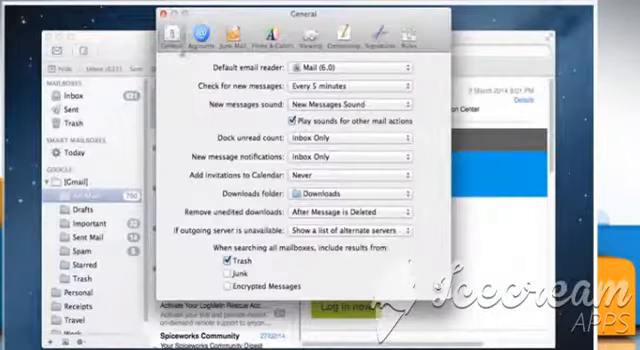
{"action": "left_click", "coordinate": [204, 38]}
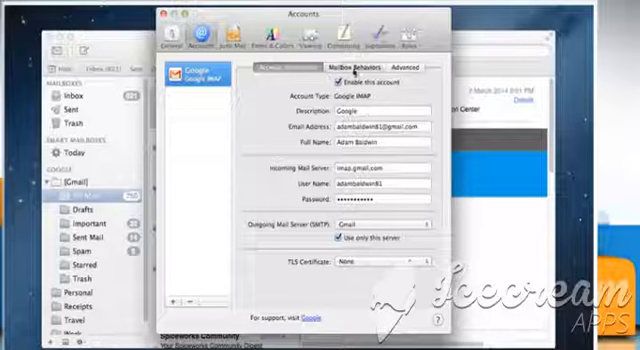
In Mailbox Behaviors for the Google account, turn on 'Store draft messages on the server'.
{"action": "left_click", "coordinate": [360, 64]}
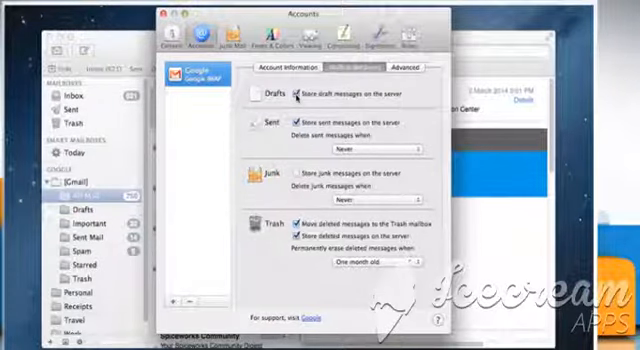
{"action": "left_click", "coordinate": [170, 20]}
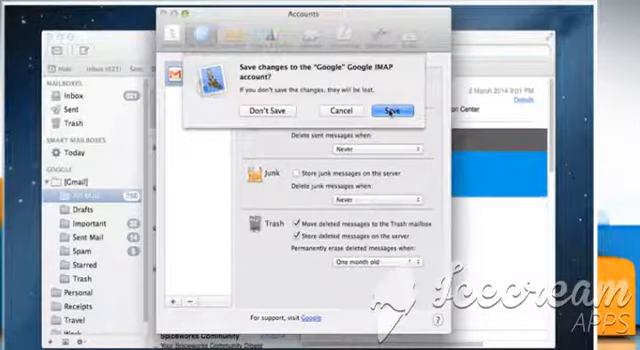
Save the Google account changes and, with Drafts showing, bring up the Mailbox menu.
{"action": "left_click", "coordinate": [404, 108]}
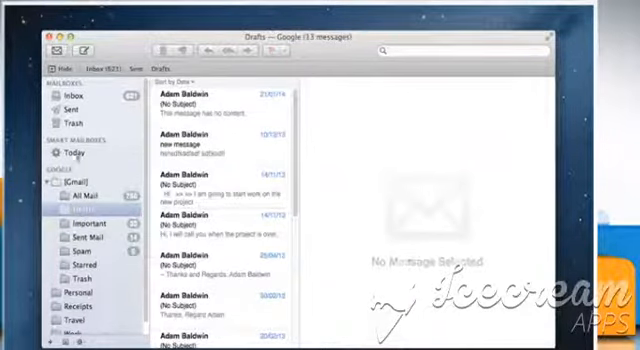
{"action": "left_click", "coordinate": [148, 8]}
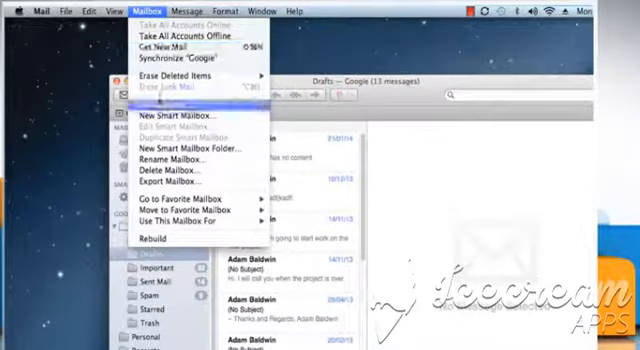